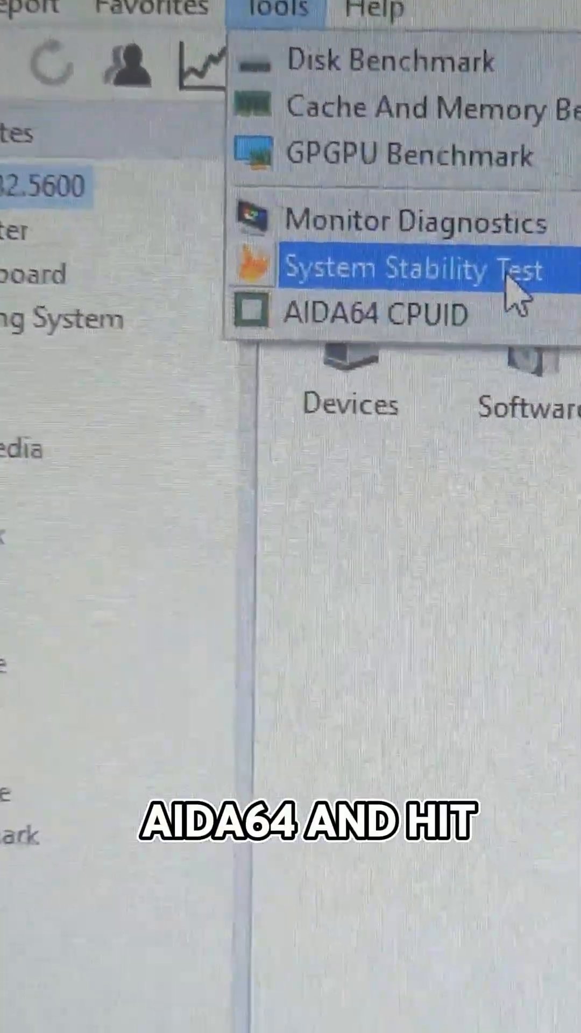
- Bring up the System Stability Test window with CPU, FPU and cache stress options enabled
click(408, 269)
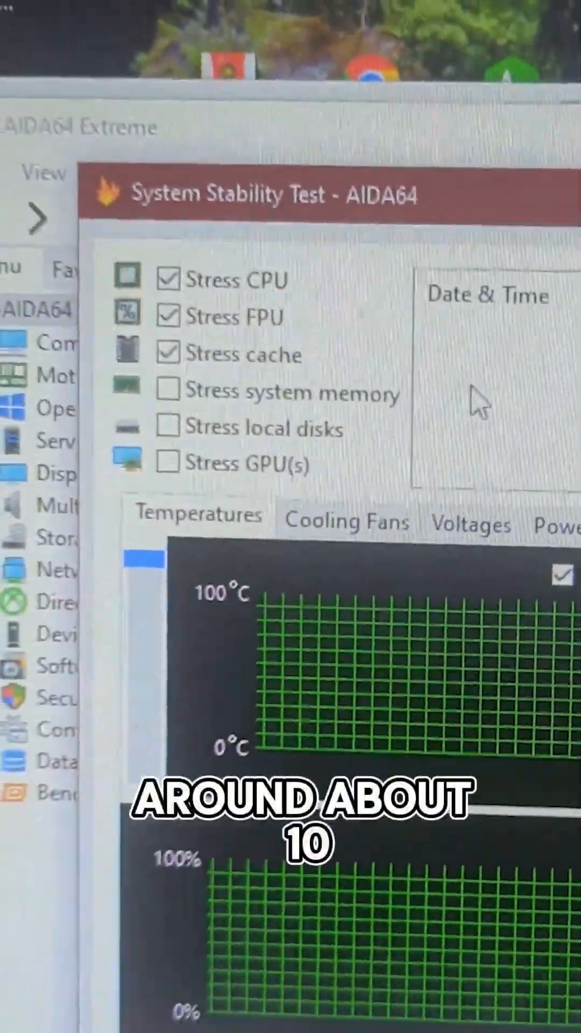